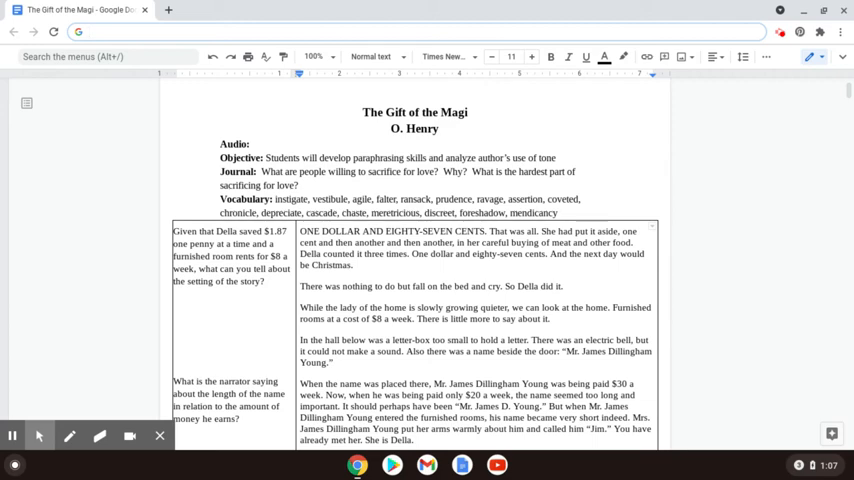
Step: Scroll past the title and vocabulary to the story's opening and Della's $1.87 question
scroll(down, 3)
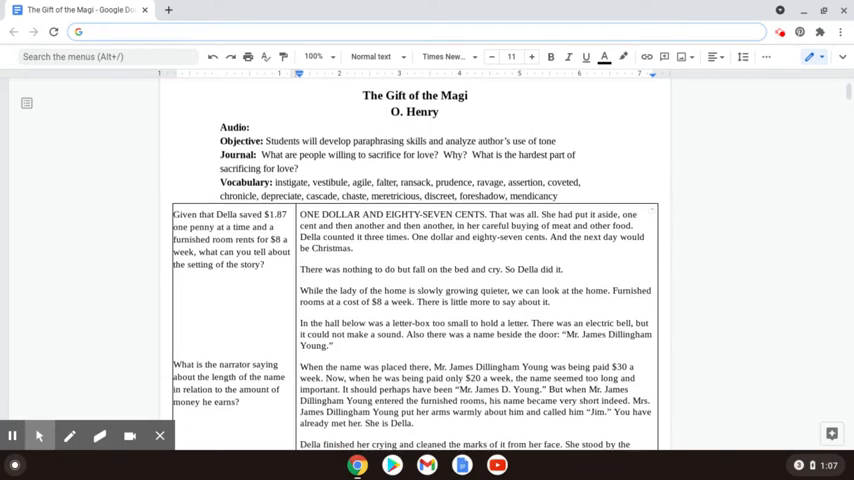
scroll(down, 3)
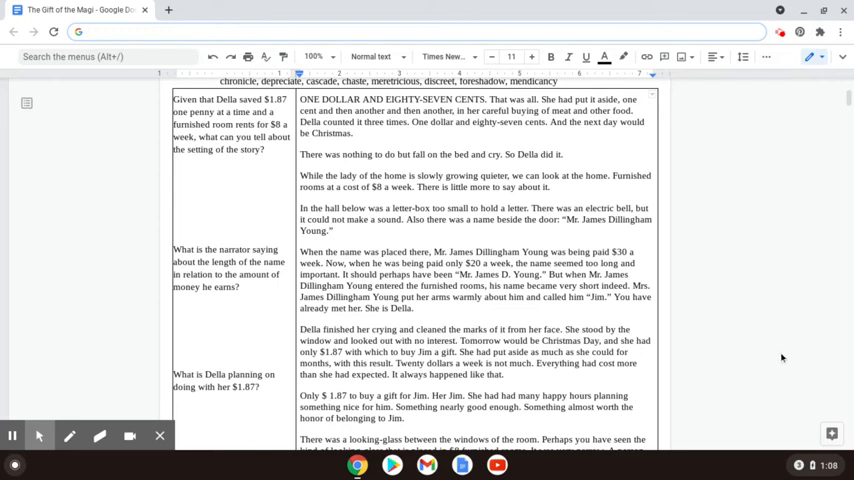
Step: Scroll to the first table's end: 'Della, being quite thin, had mastered this art.'
scroll(down, 3)
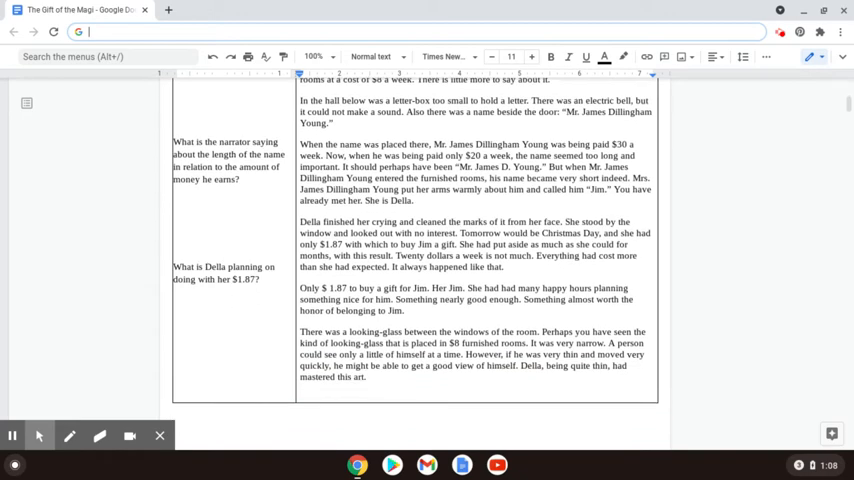
scroll(down, 3)
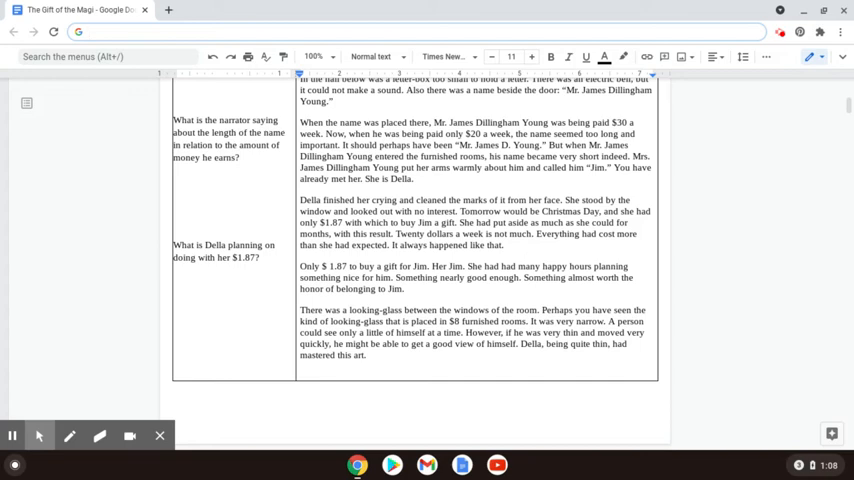
click(88, 31)
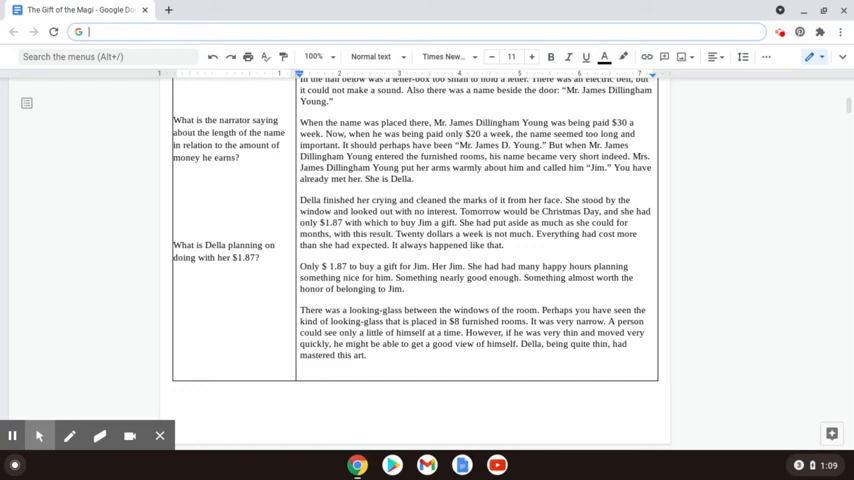
Step: Scroll to the next page's table starting 'Suddenly she turned from the window'
scroll(down, 3)
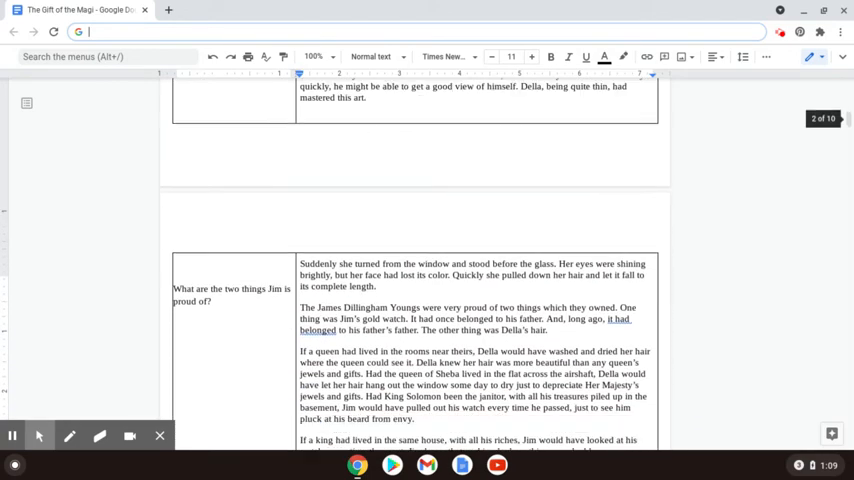
scroll(down, 3)
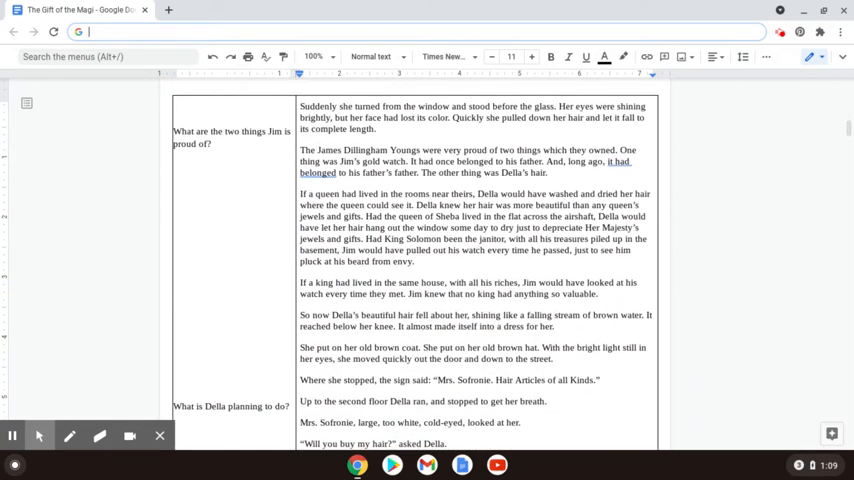
scroll(up, 3)
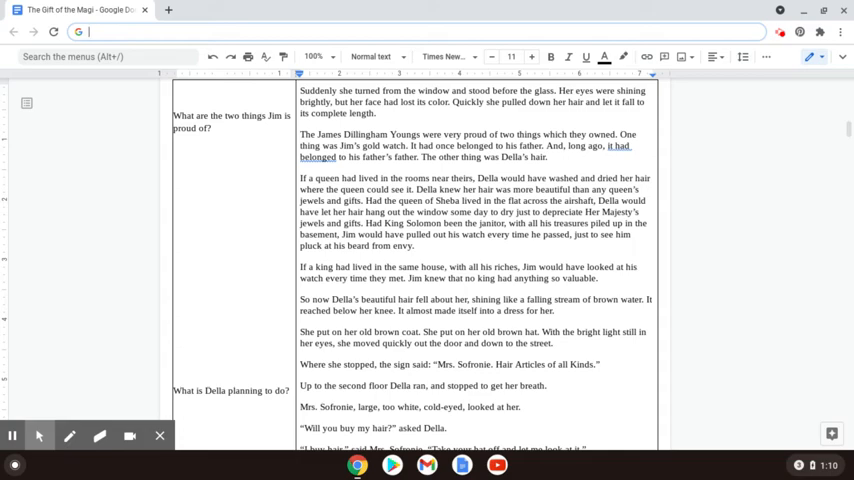
Step: Scroll to the second table's end: 'she had looked in every shop in the city.'
scroll(down, 3)
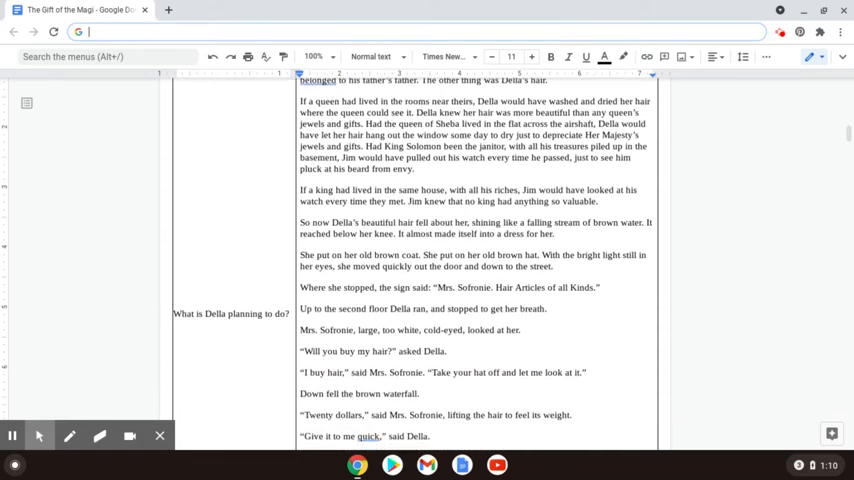
scroll(down, 3)
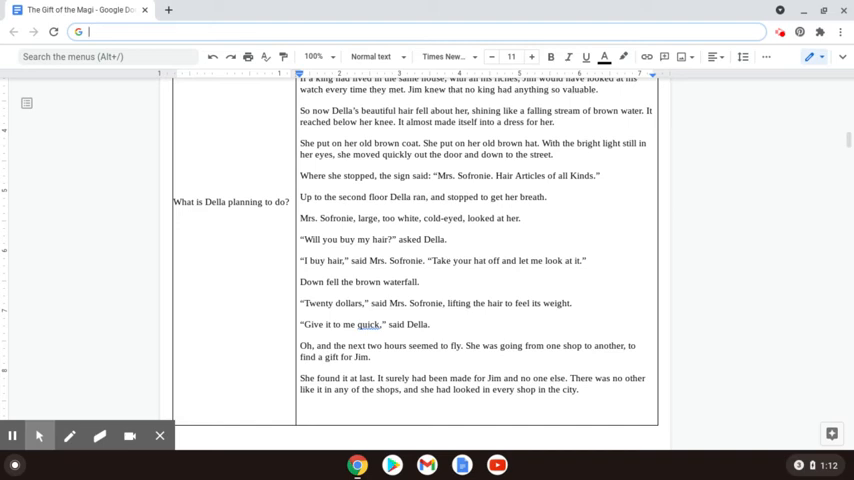
Step: Scroll through Jim's homecoming to Della's 'Jim, dear' paragraph at the table's end
scroll(down, 3)
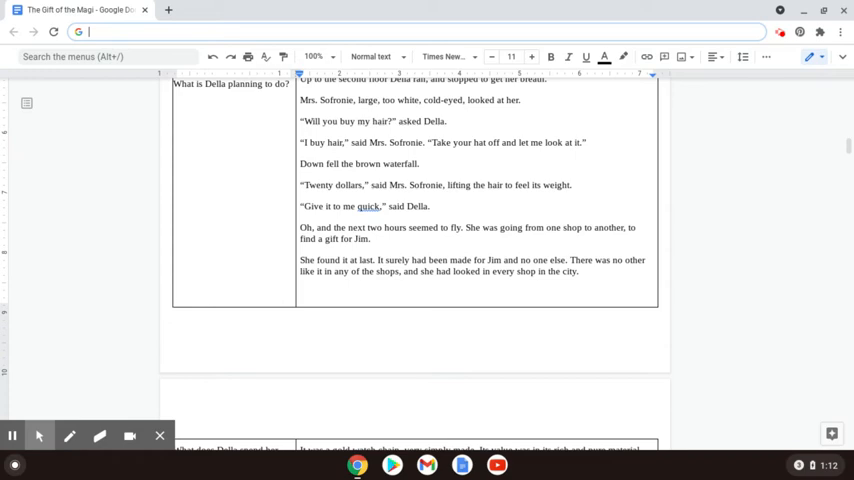
scroll(down, 3)
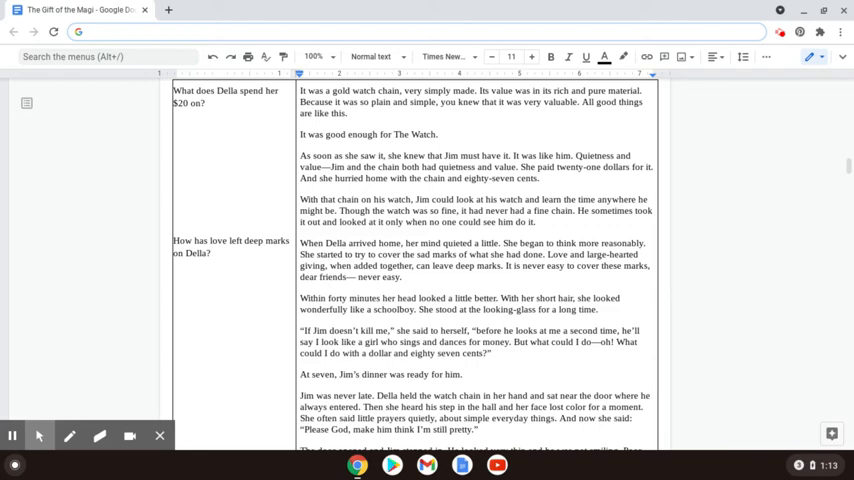
click(85, 31)
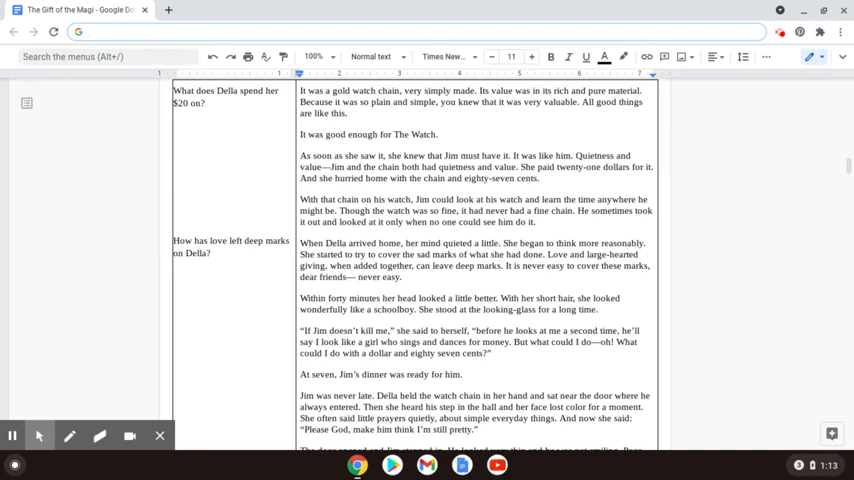
click(90, 31)
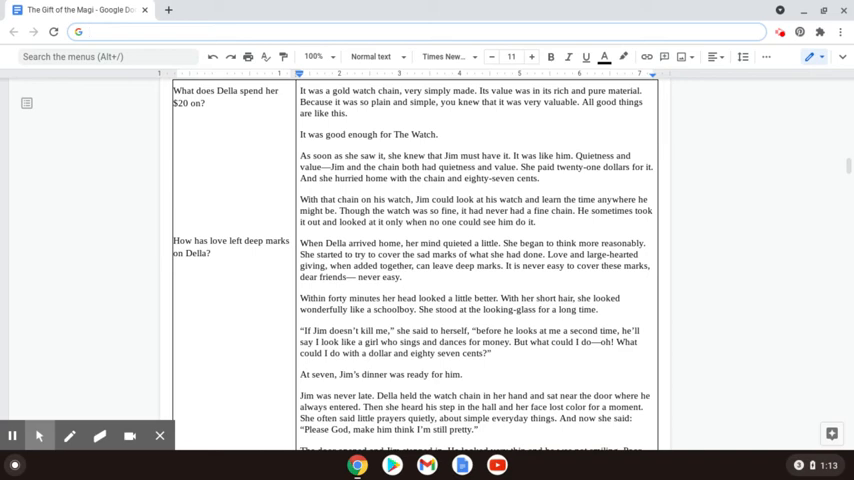
scroll(down, 3)
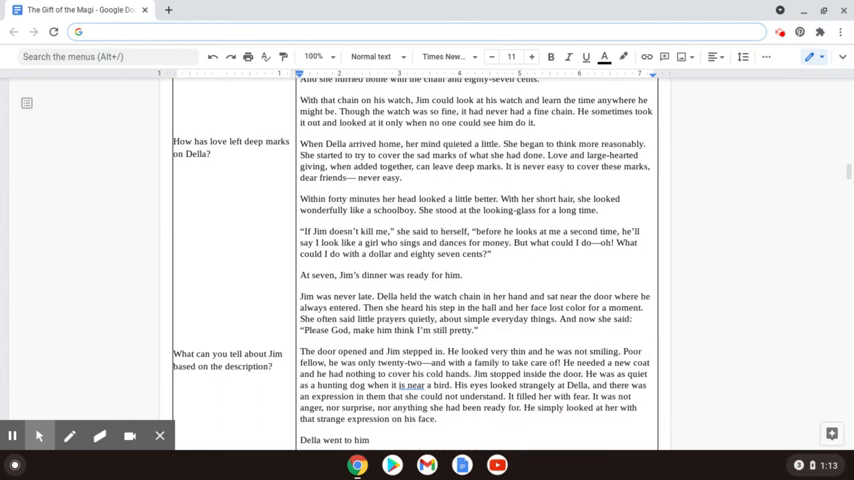
scroll(down, 3)
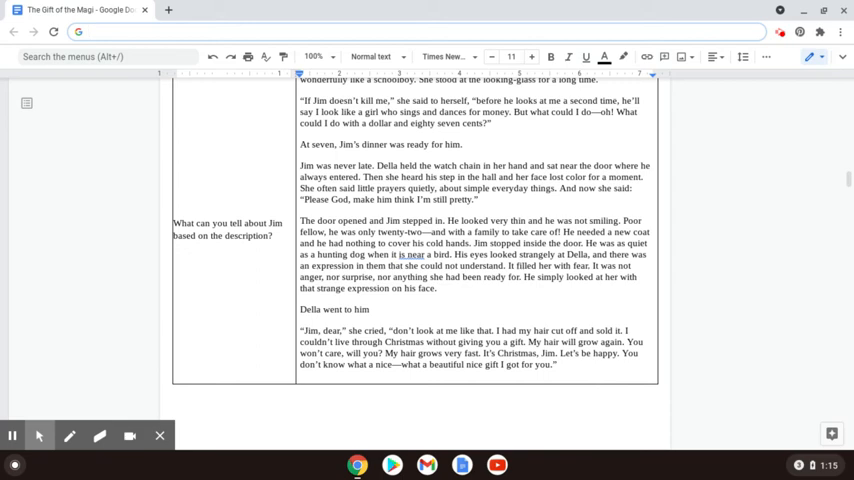
Step: Scroll to the table asking 'Describe Jim's reaction to Della cutting off her hair.'
scroll(down, 3)
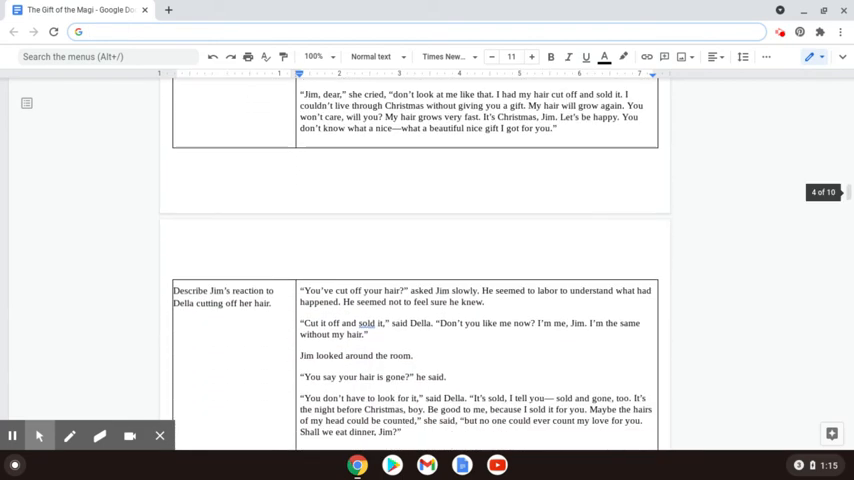
scroll(down, 3)
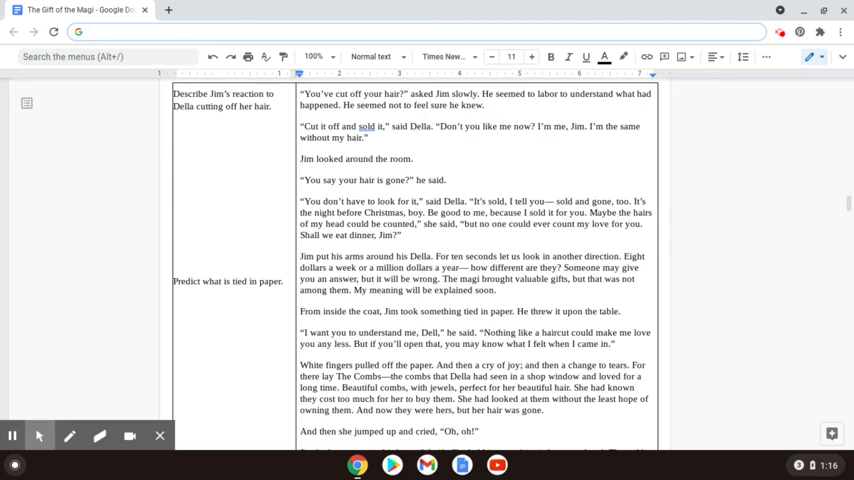
Step: Scroll to 'How did Jim afford to purchase the combs?' and the magi paragraph
scroll(down, 3)
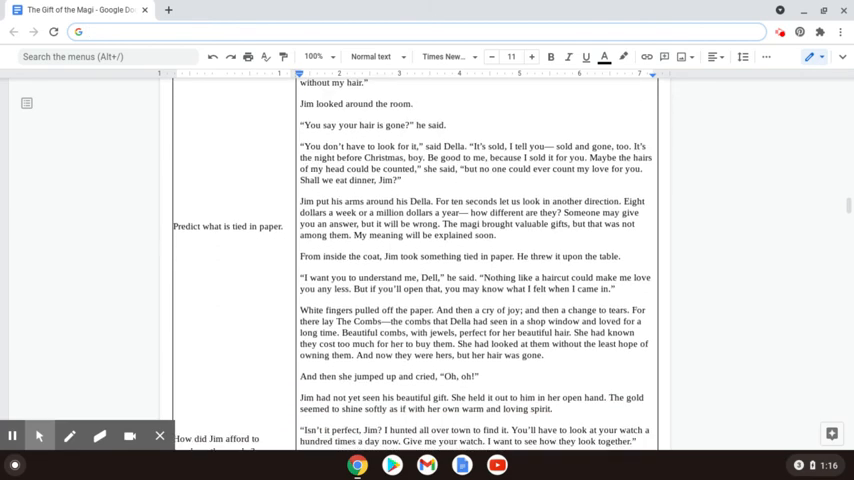
scroll(down, 3)
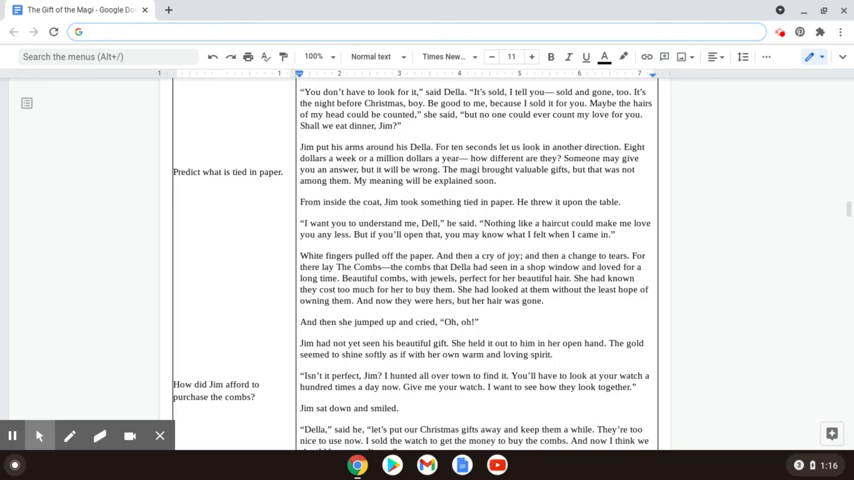
scroll(down, 3)
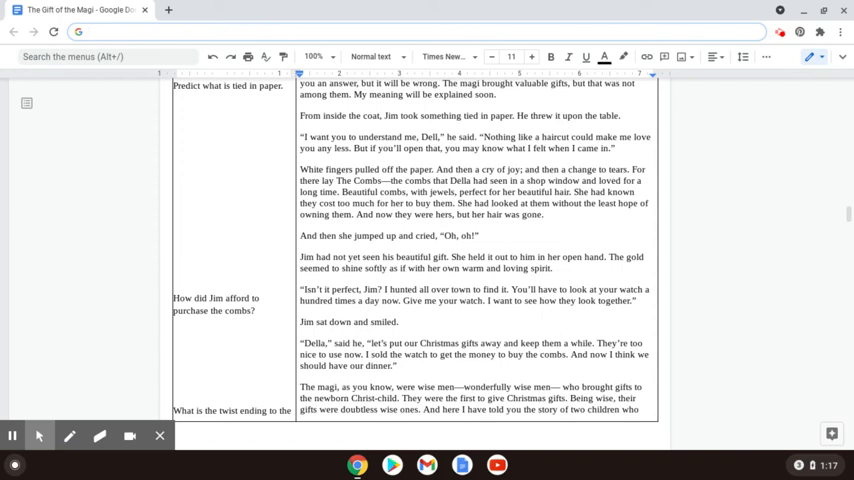
click(90, 31)
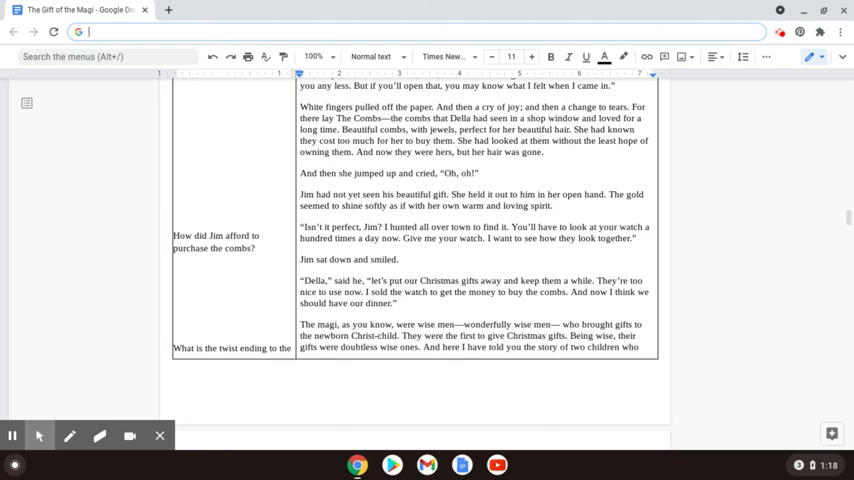
Step: Scroll to the last row ending 'They are the magi.' and the Essay Prompts heading
scroll(down, 3)
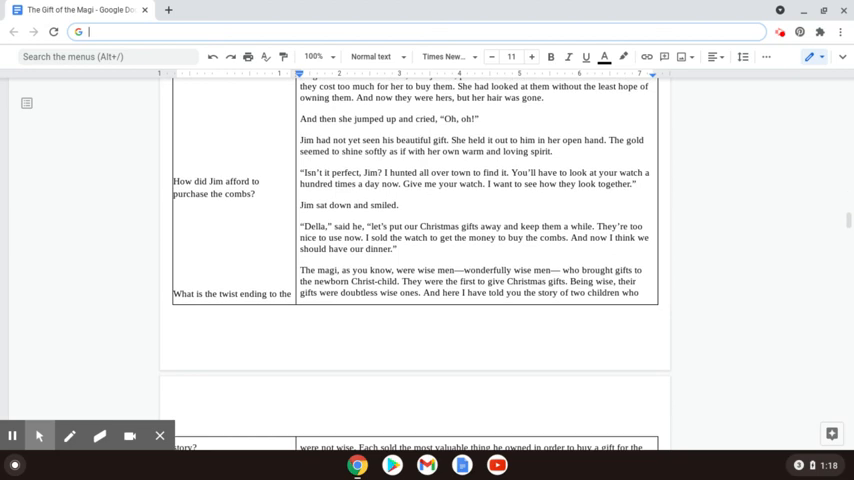
scroll(down, 3)
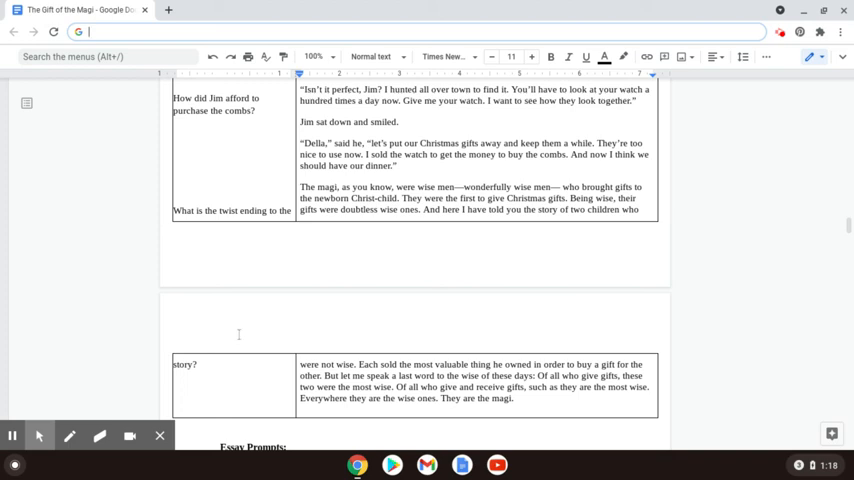
mouse_move(69, 361)
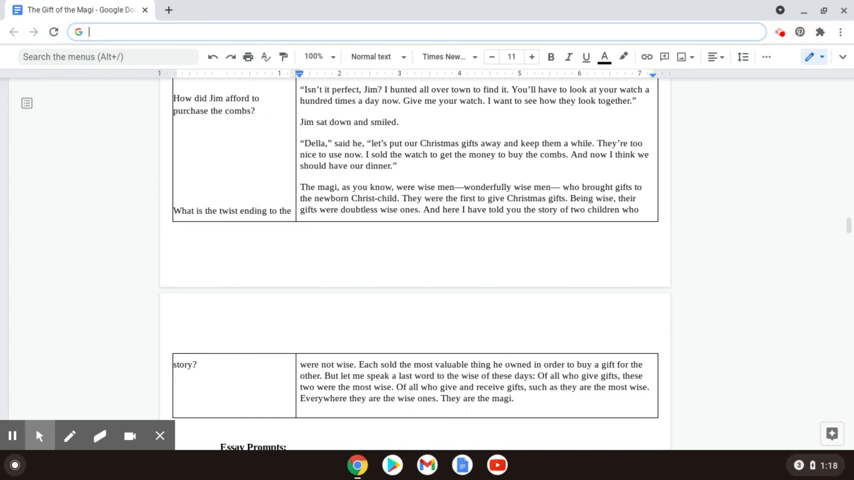
mouse_move(43, 346)
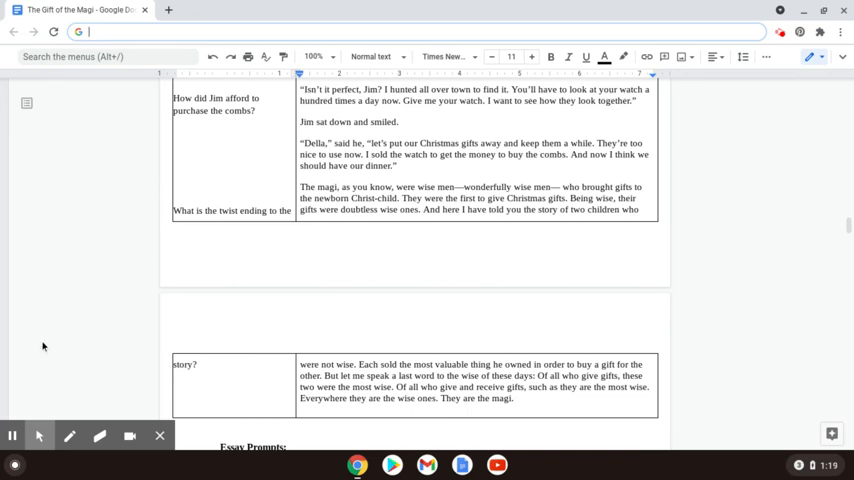